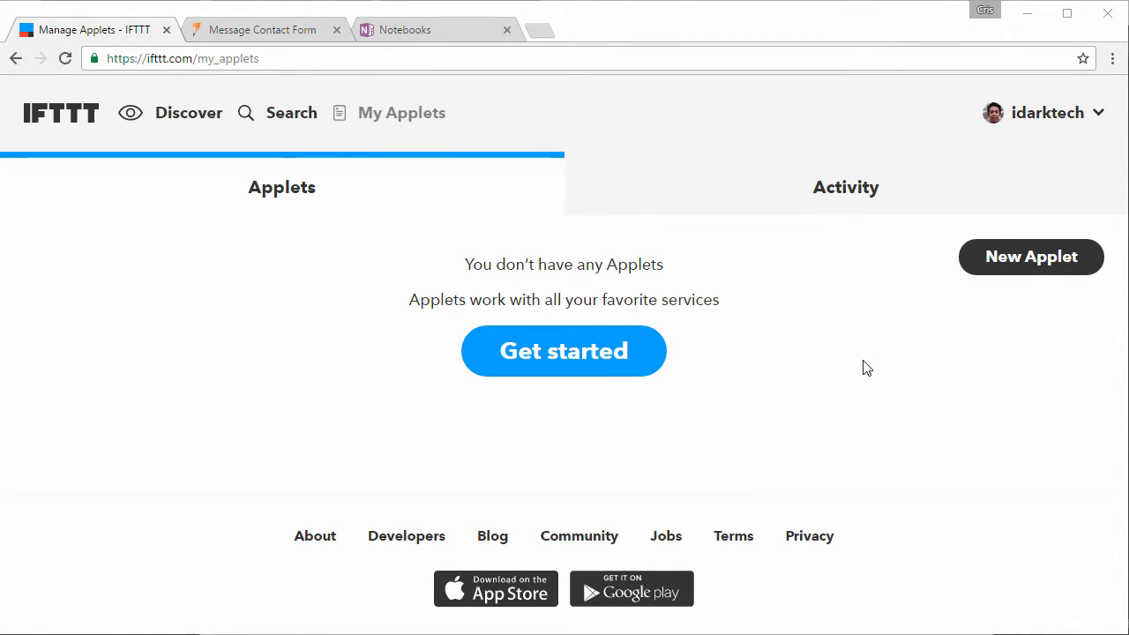
mouse_move(1030, 257)
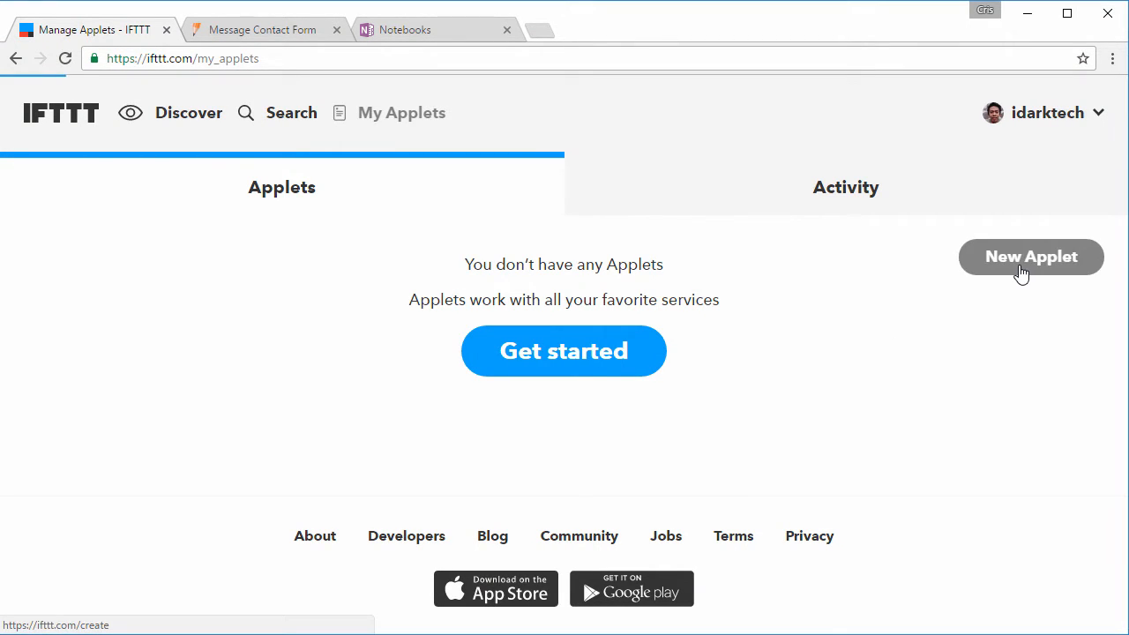
Start a new applet from the My Applets page.
left_click(1030, 258)
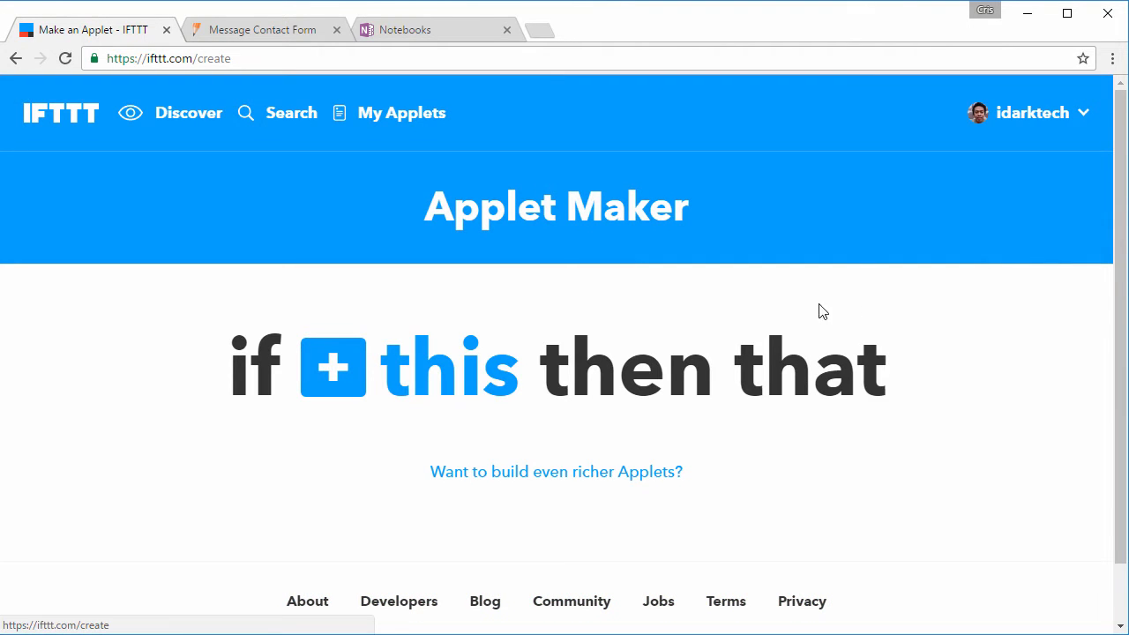
mouse_move(413, 377)
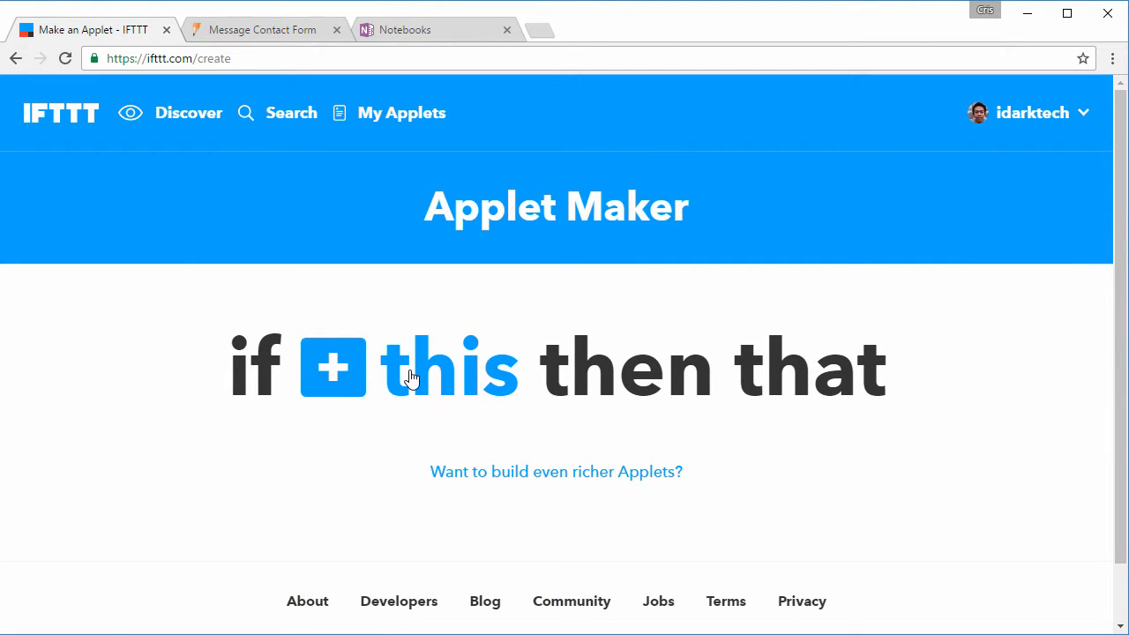
Search the trigger services for 'jotform' and pick JotForm as the 'this' service.
left_click(332, 365)
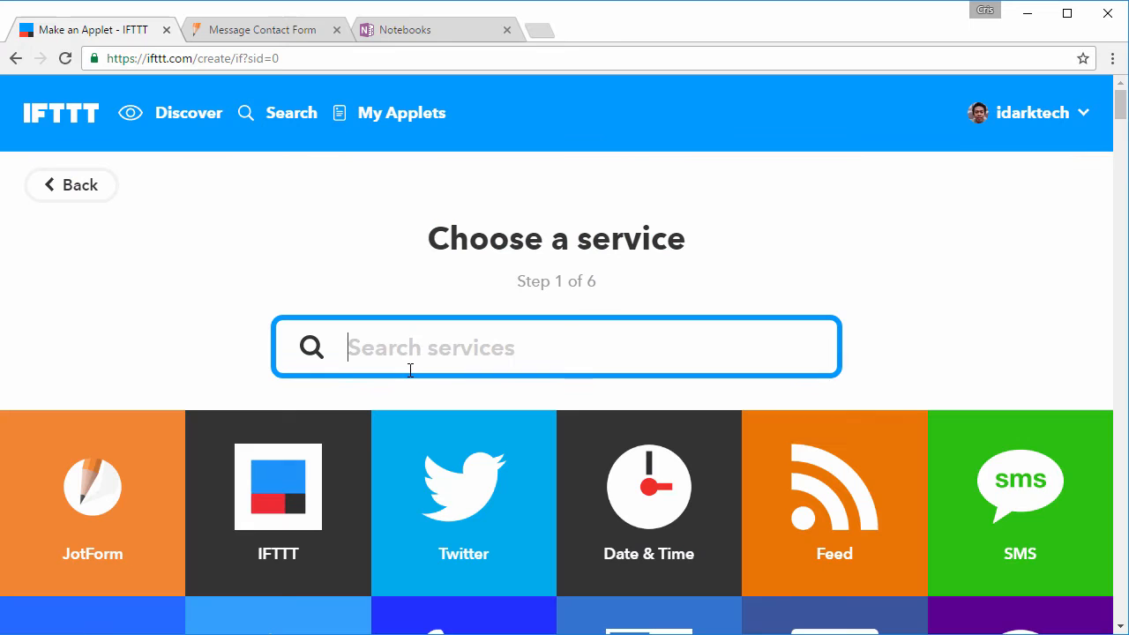
type("jotform")
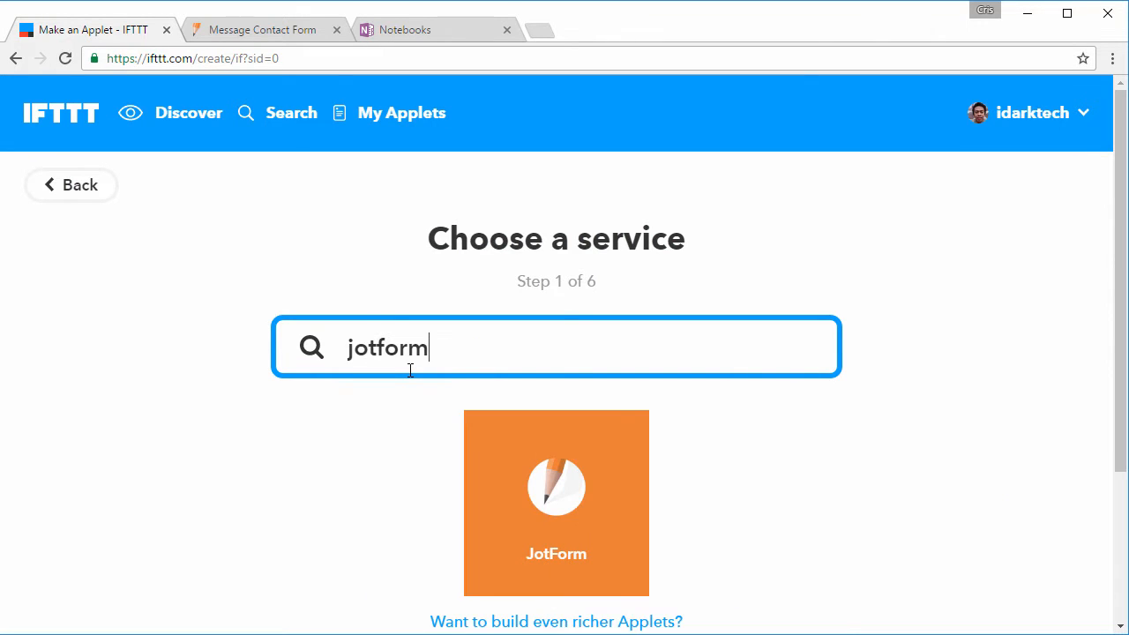
mouse_move(560, 528)
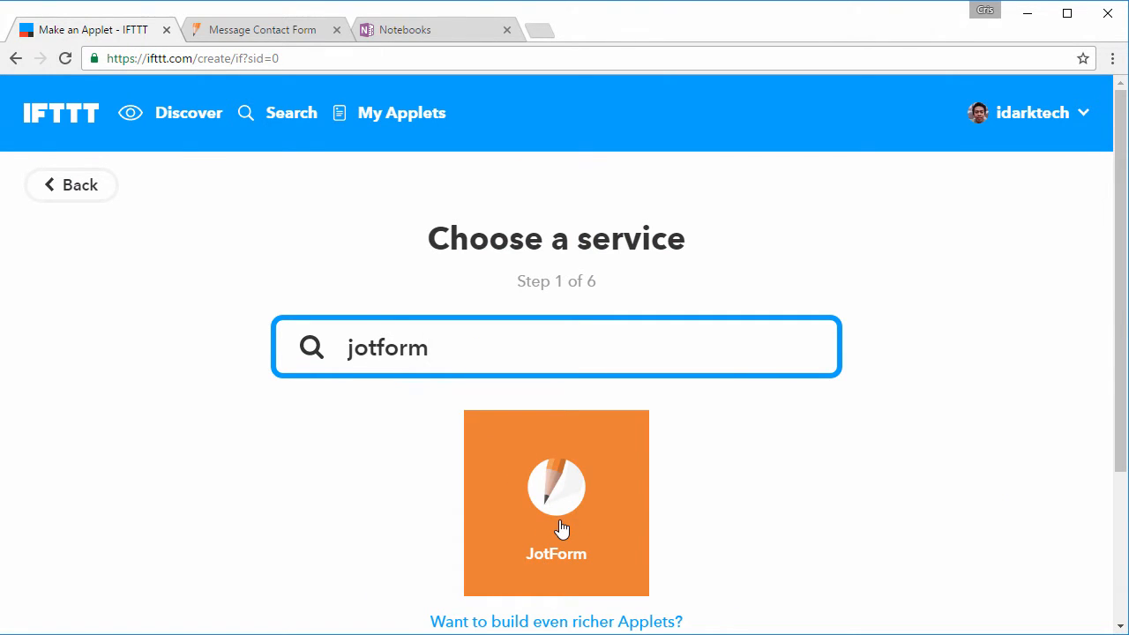
left_click(555, 502)
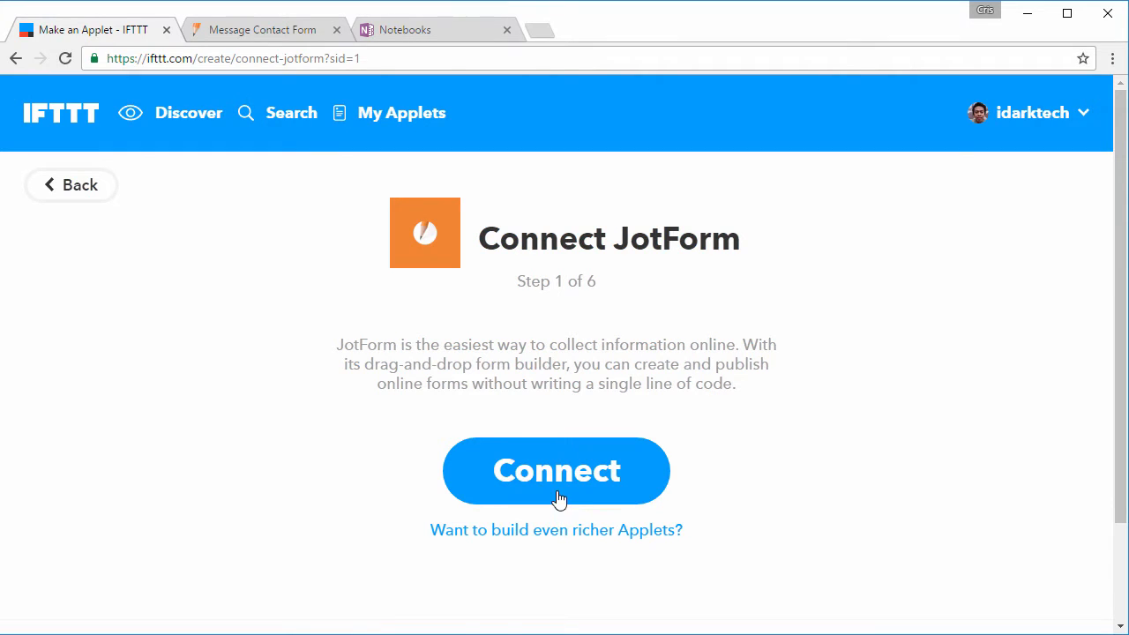
Connect the JotForm account and allow IFTTT access to it.
left_click(556, 469)
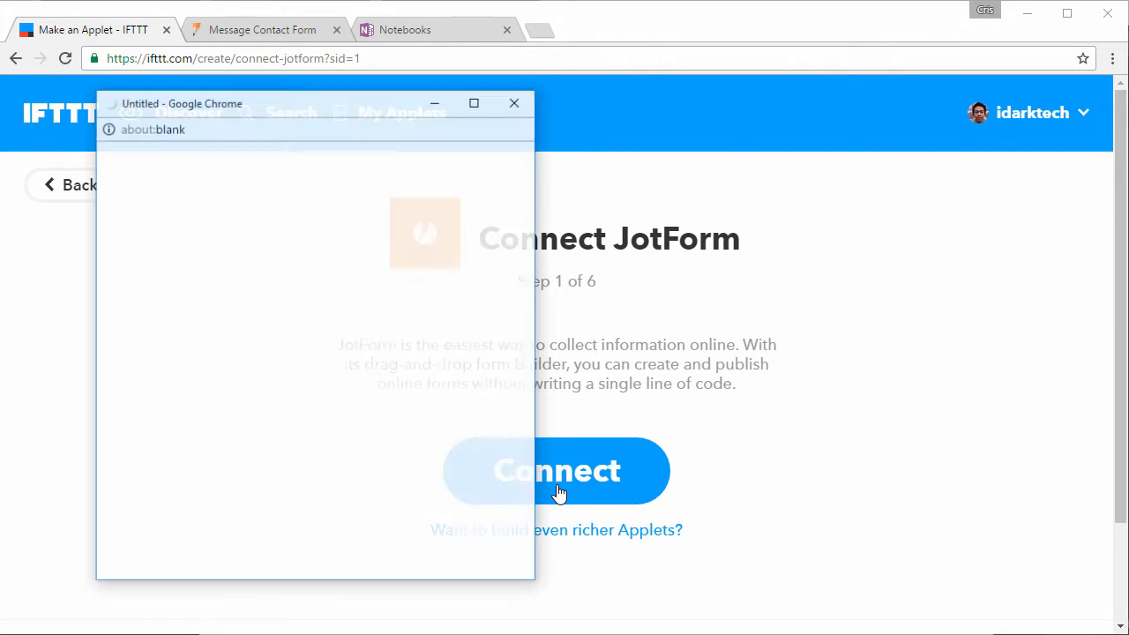
left_click(555, 469)
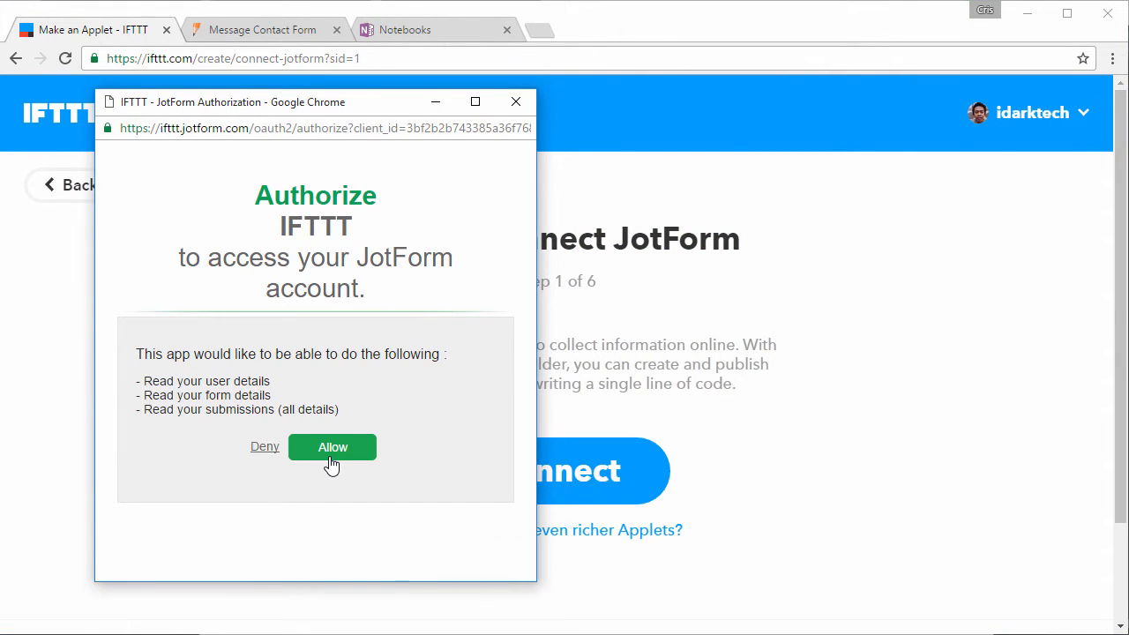
left_click(331, 448)
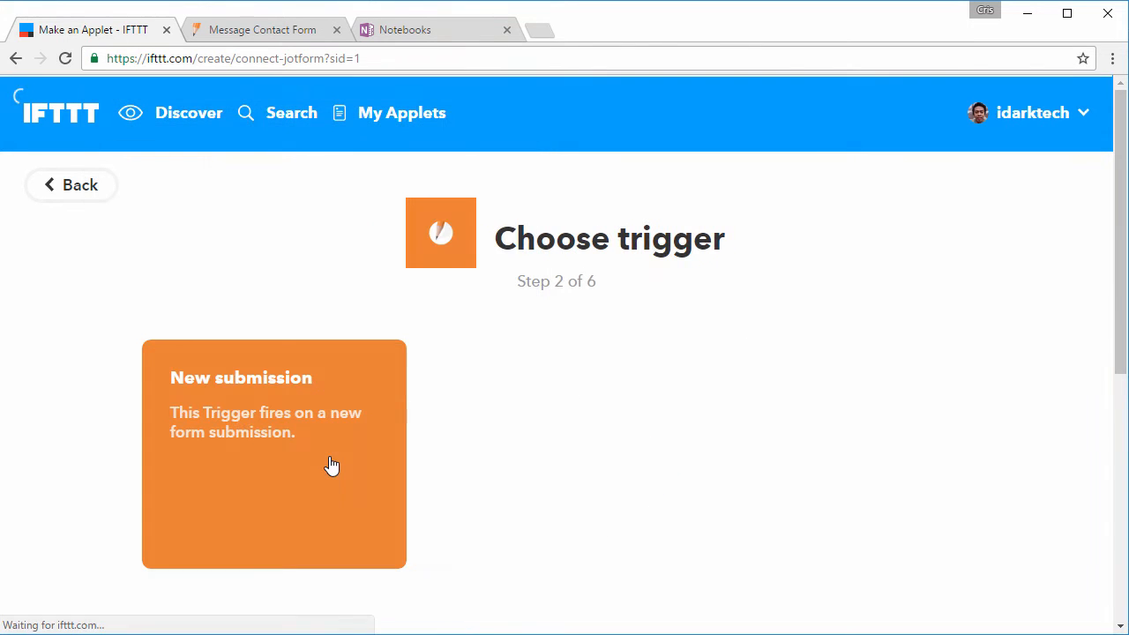
Choose JotForm's 'New submission' trigger and reach its Form URL field.
left_click(274, 397)
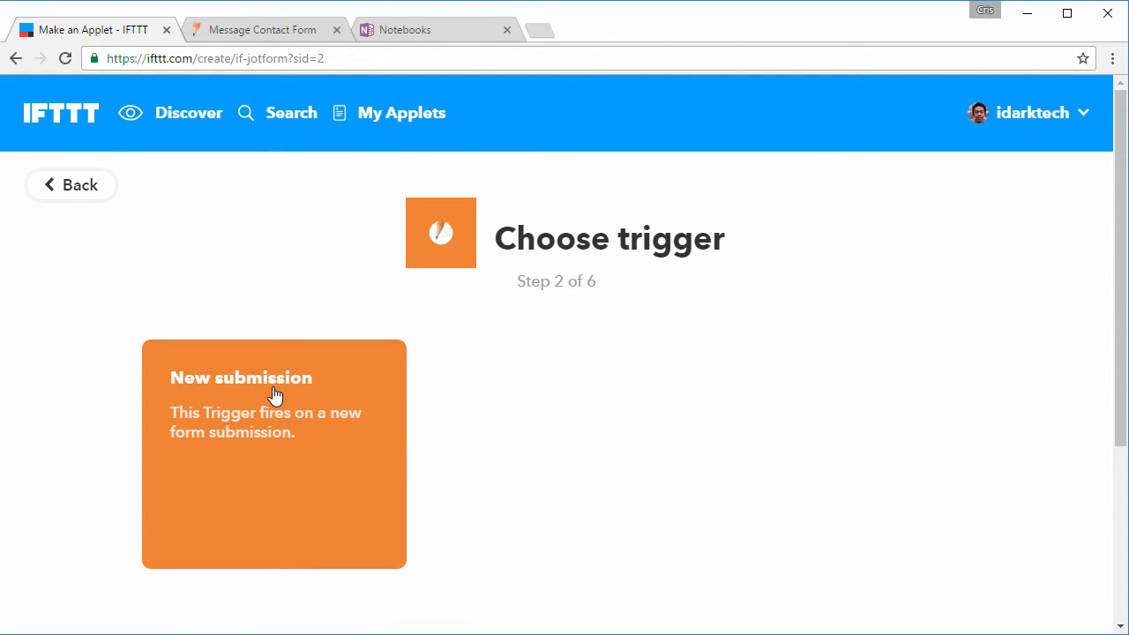
left_click(274, 397)
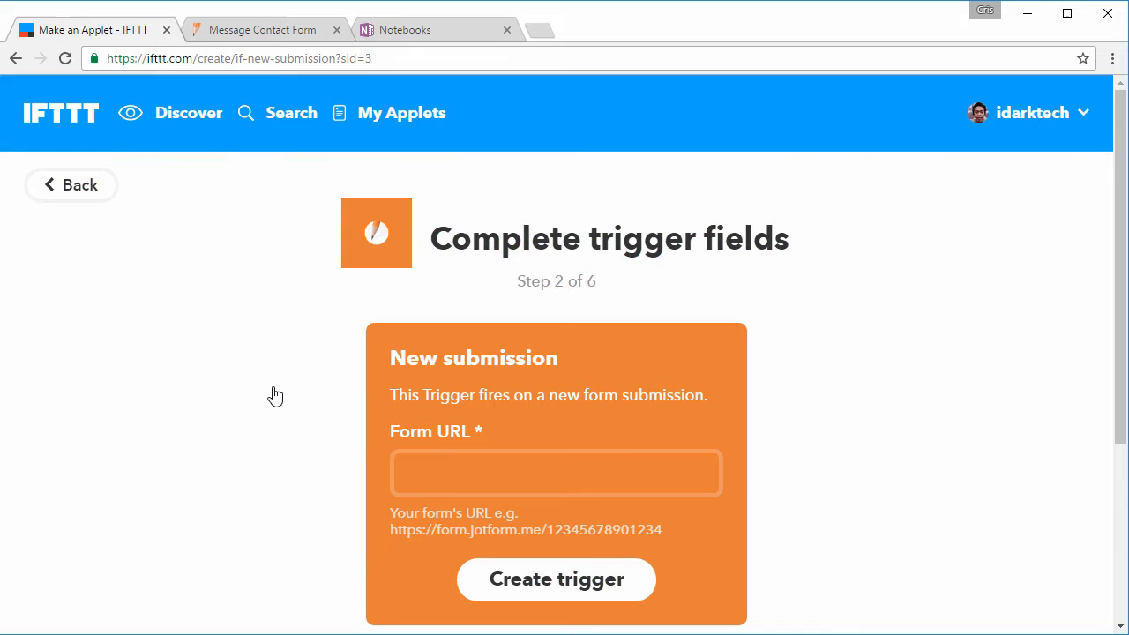
left_click(555, 473)
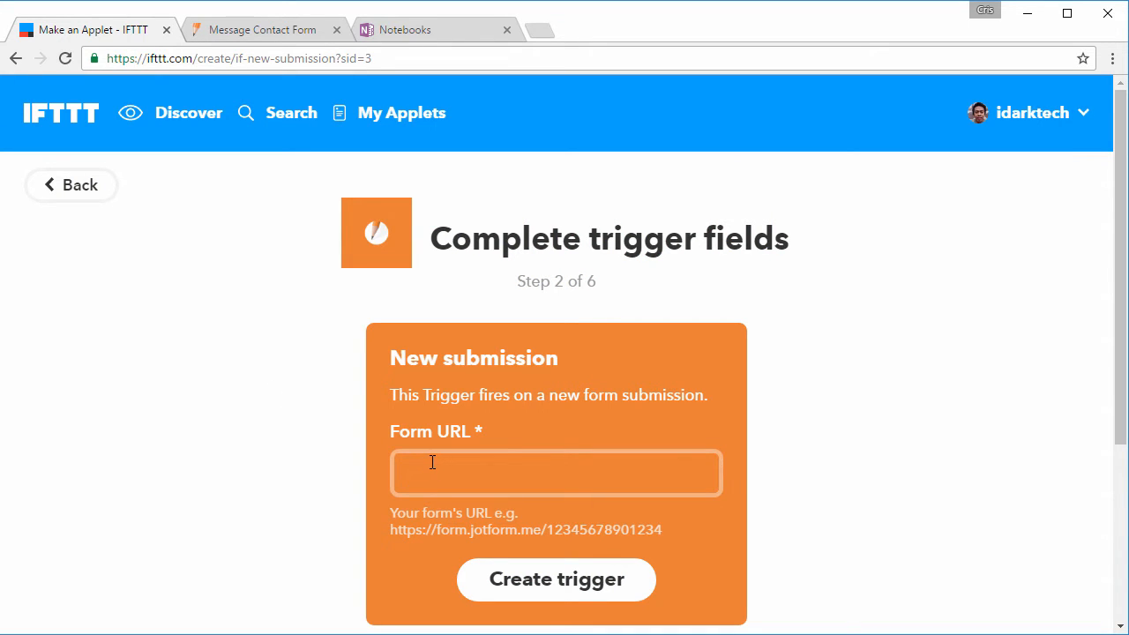
mouse_move(309, 124)
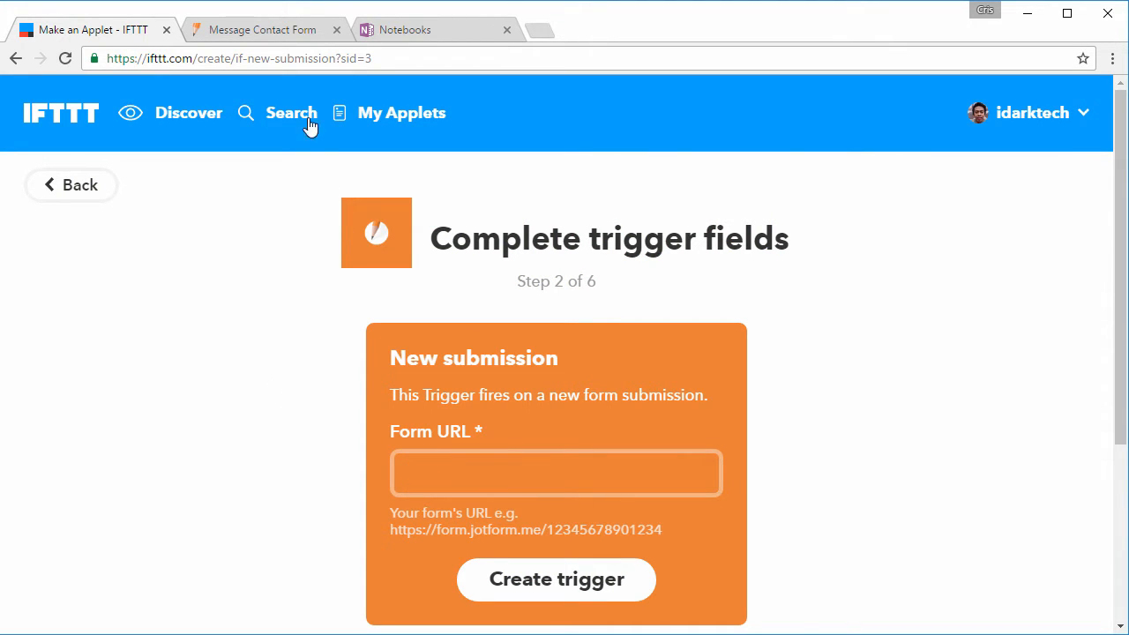
Fetch the Message Contact Form's URL from its tab and return to the applet setup.
left_click(261, 29)
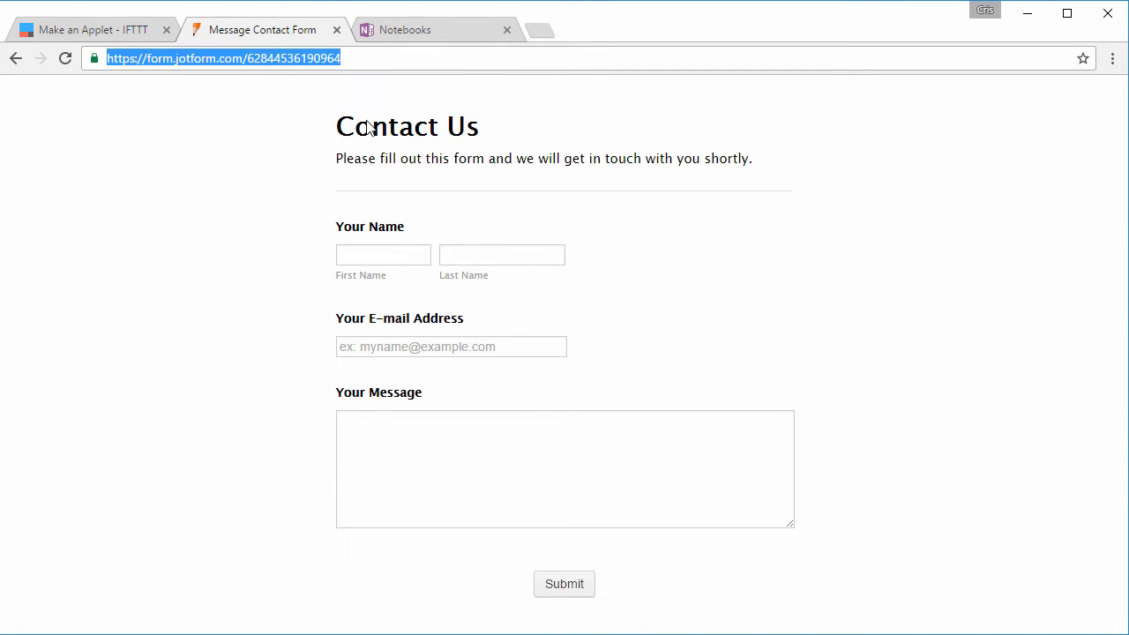
left_click(89, 28)
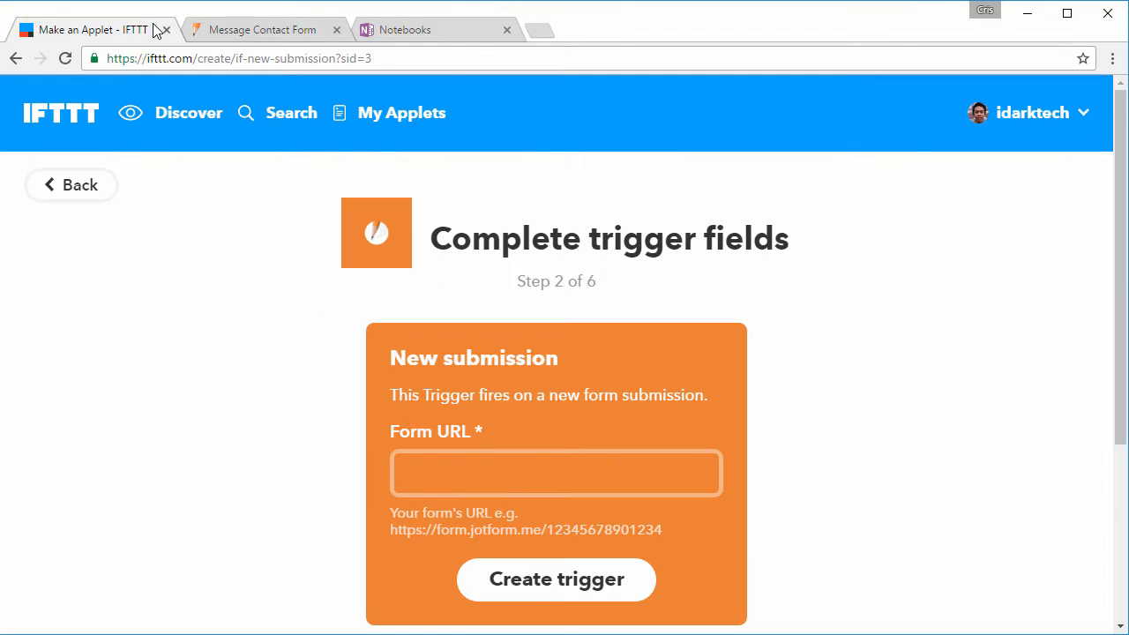
left_click(556, 473)
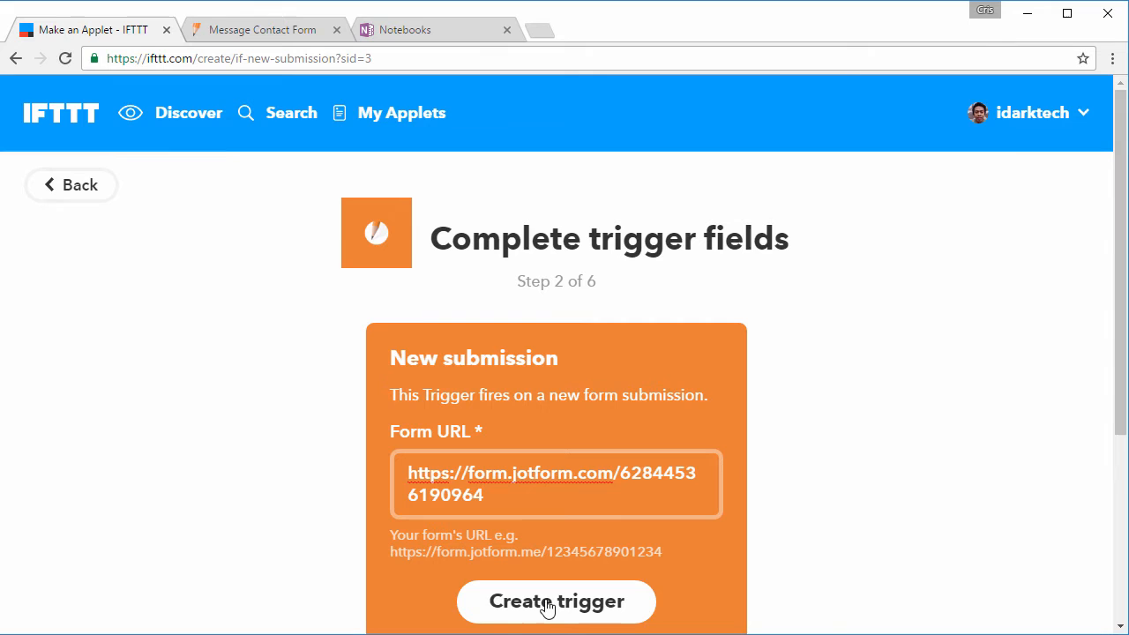
left_click(555, 602)
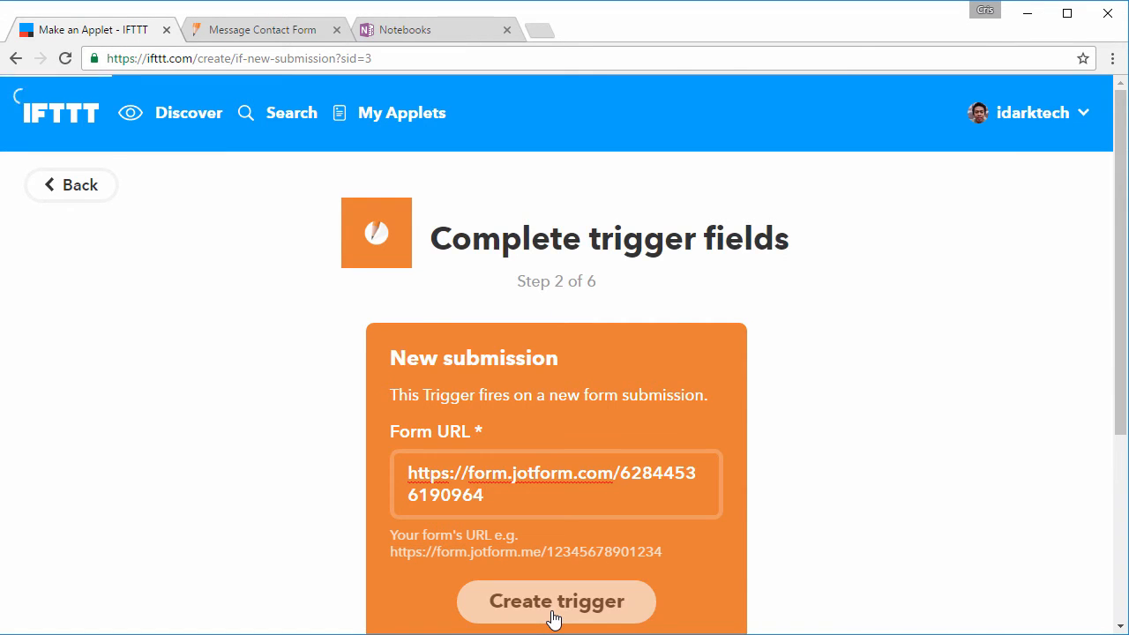
left_click(554, 600)
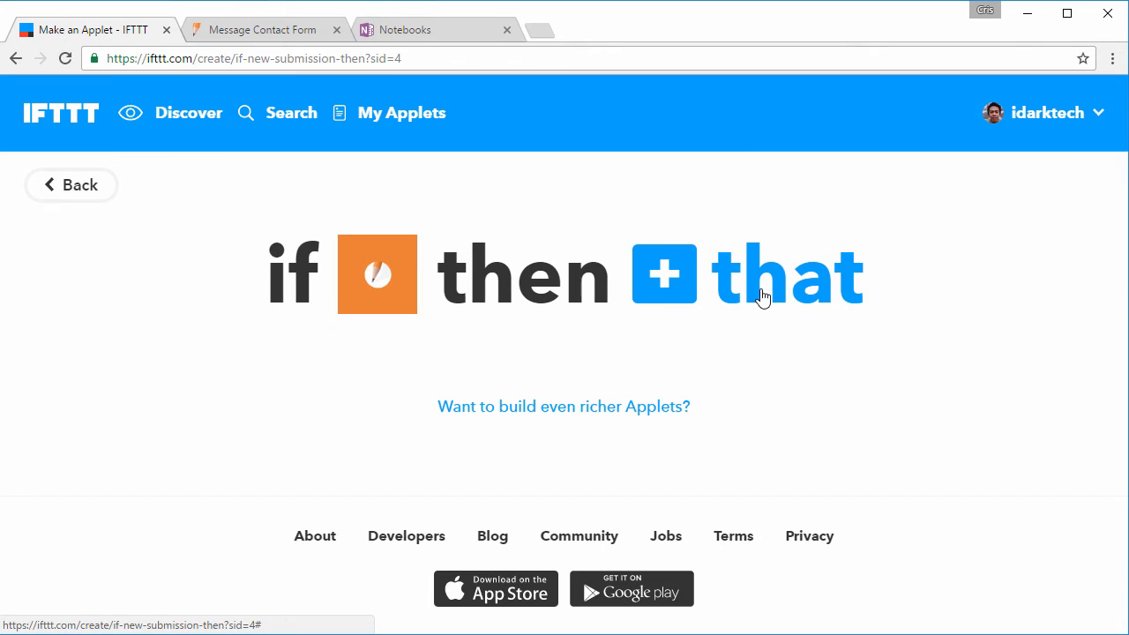
Search the action services for 'one' and pick OneNote as the 'that' service.
left_click(786, 273)
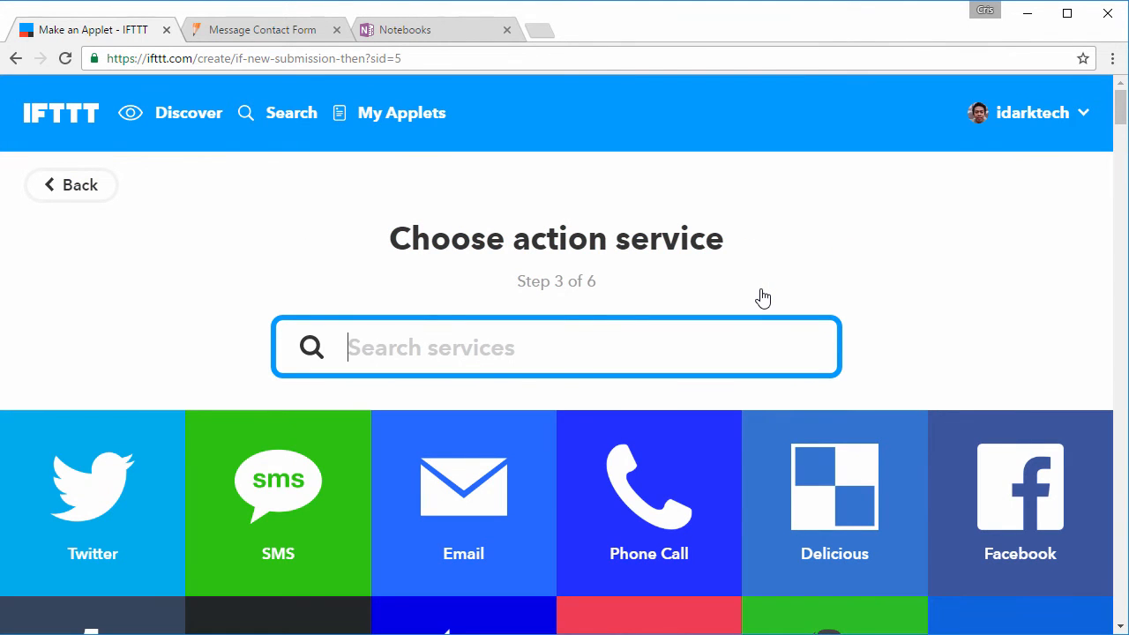
type("one")
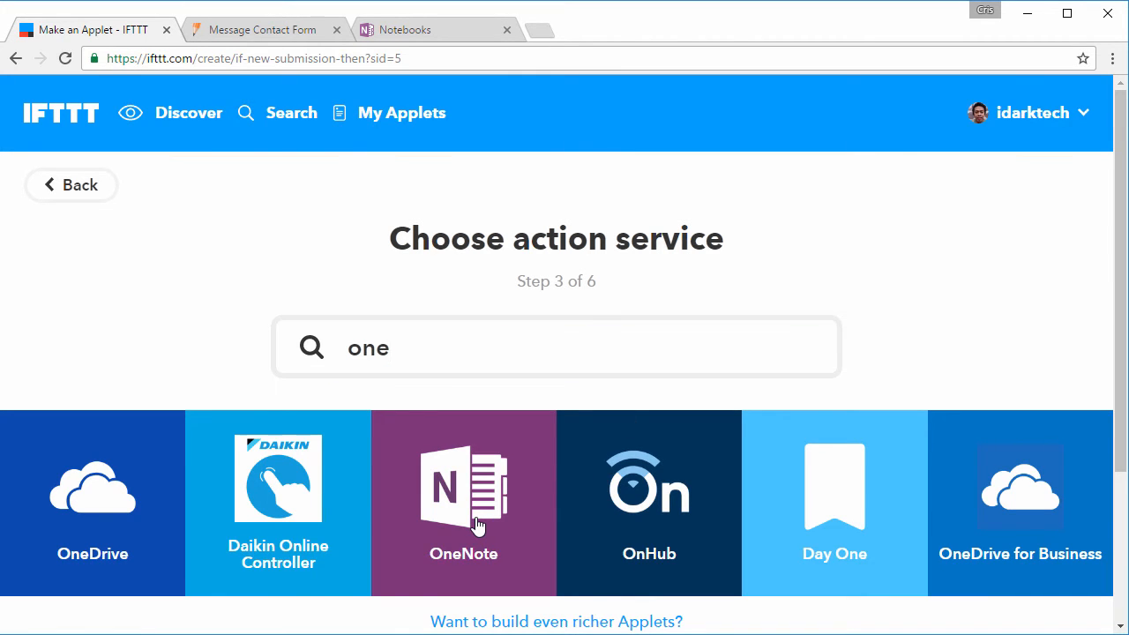
left_click(462, 503)
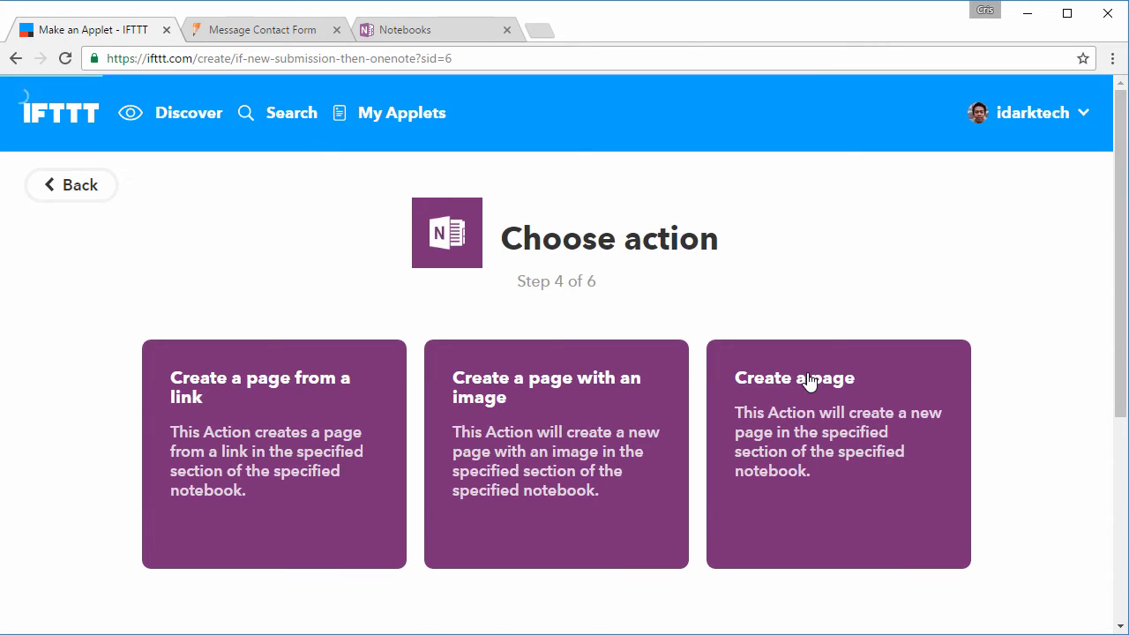
Choose OneNote's 'Create a page' action with the default page fields.
left_click(794, 378)
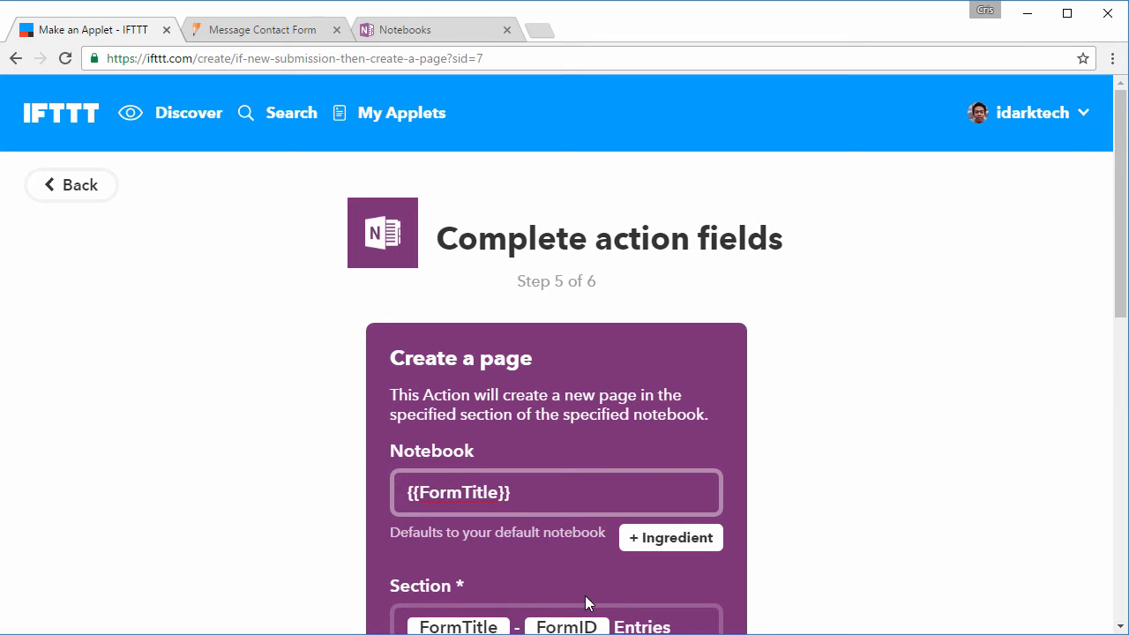
scroll("down", 3)
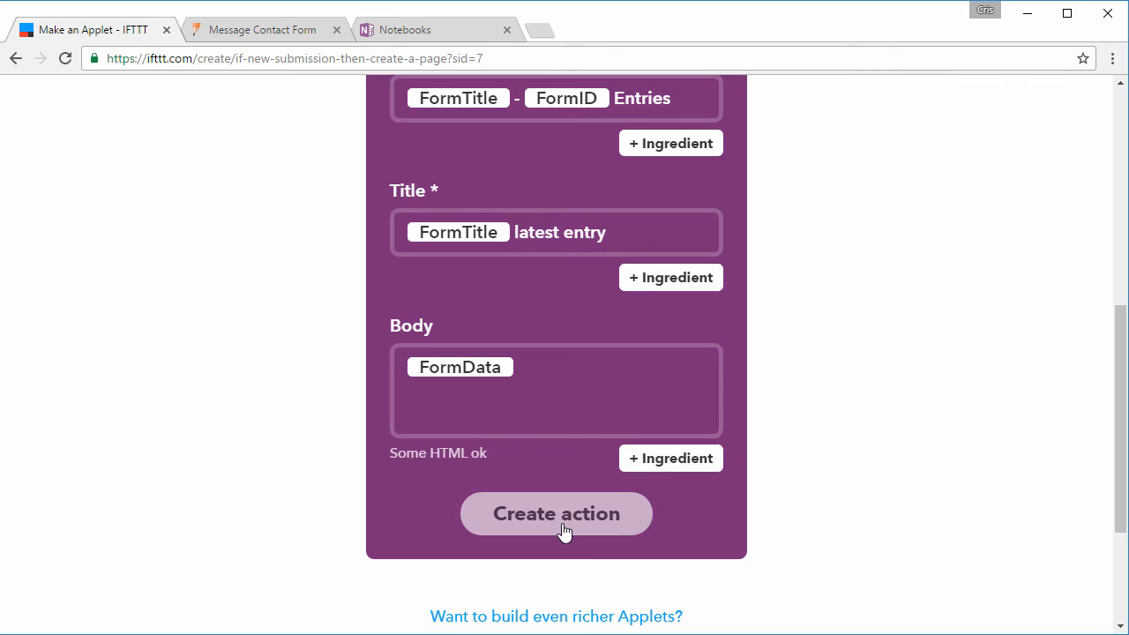
left_click(555, 513)
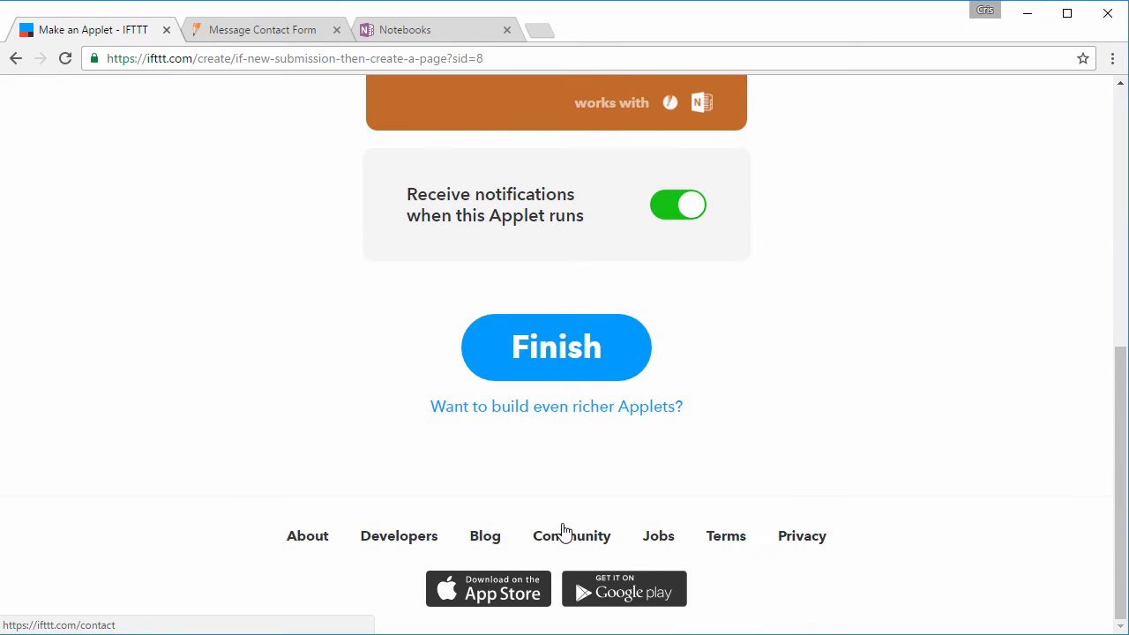
mouse_move(573, 374)
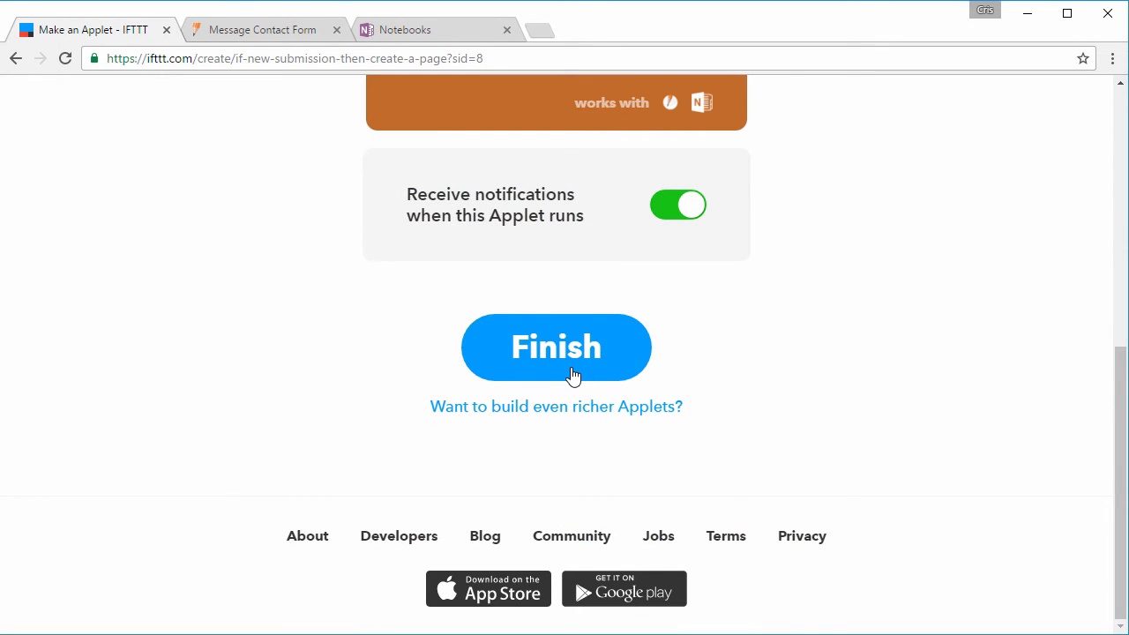
Finish the applet 'If new form submission, then create a page', switched on.
left_click(557, 345)
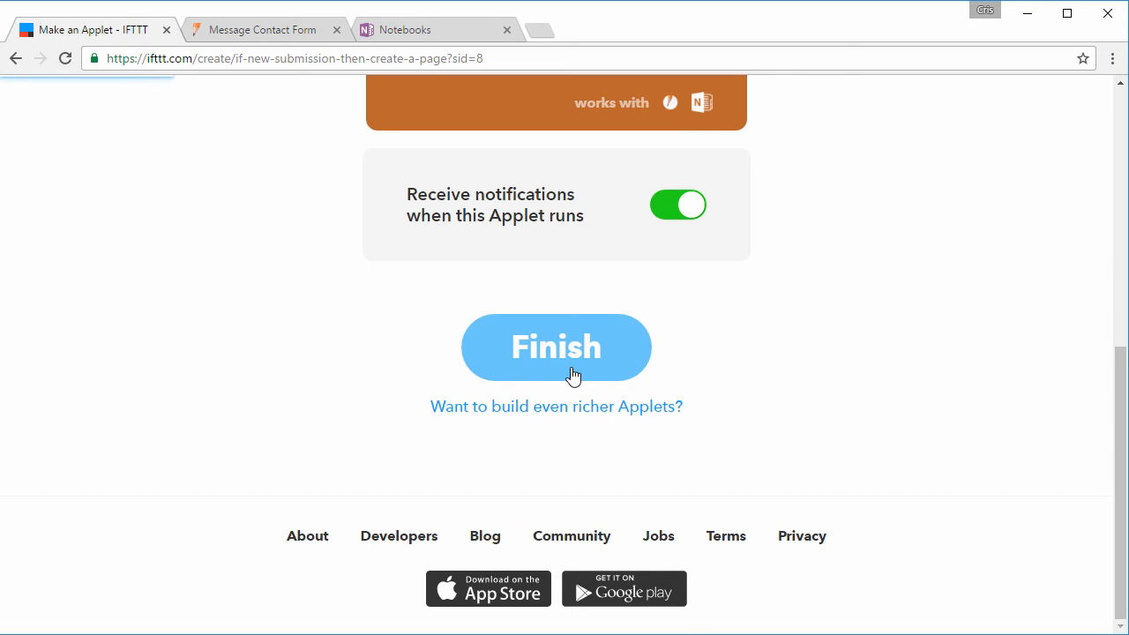
left_click(555, 346)
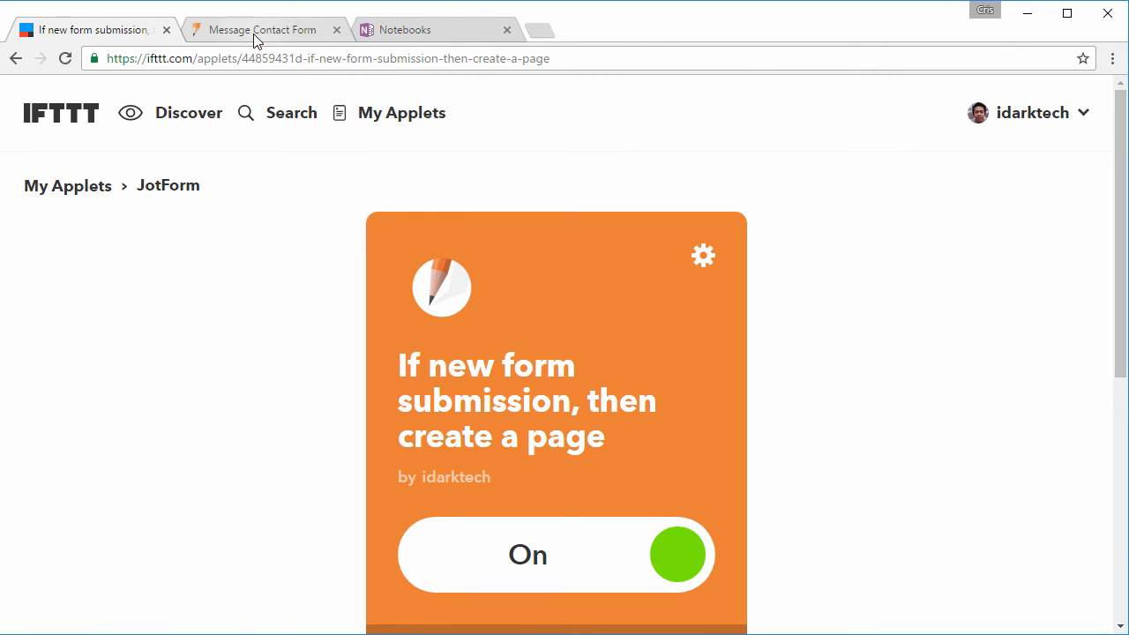
Enter a test name, email and message into the Message Contact Form.
left_click(261, 28)
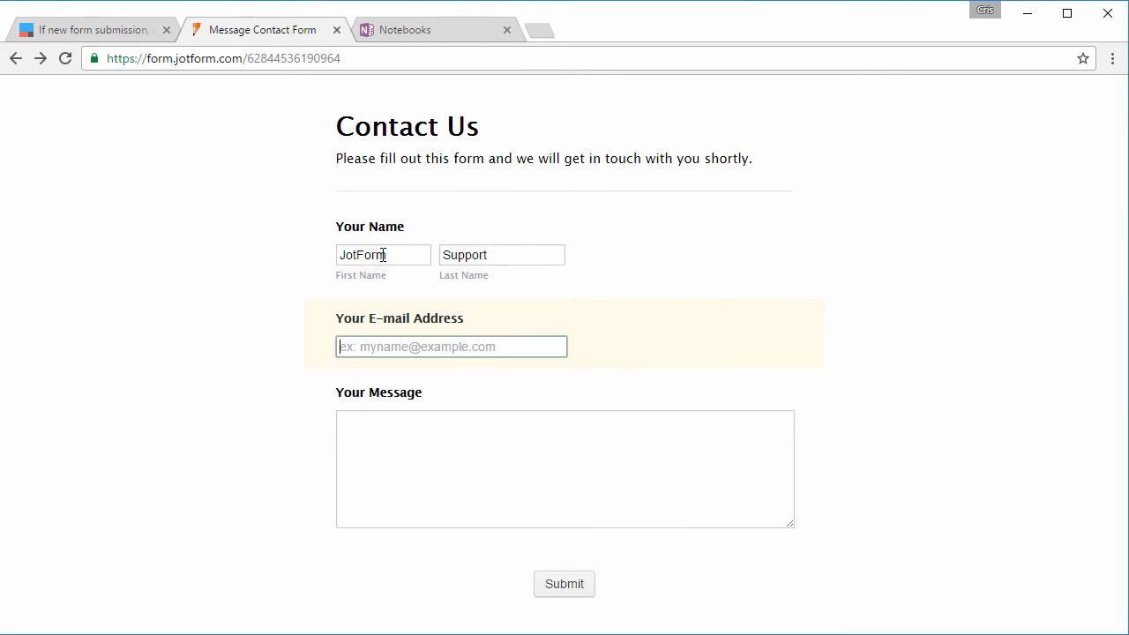
type("Tes")
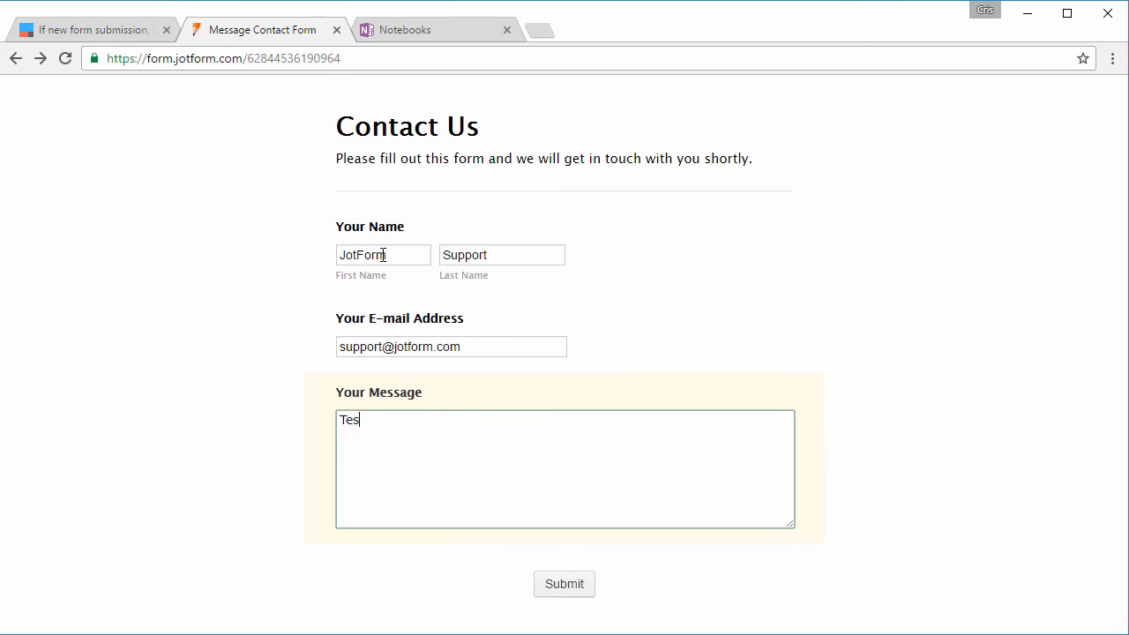